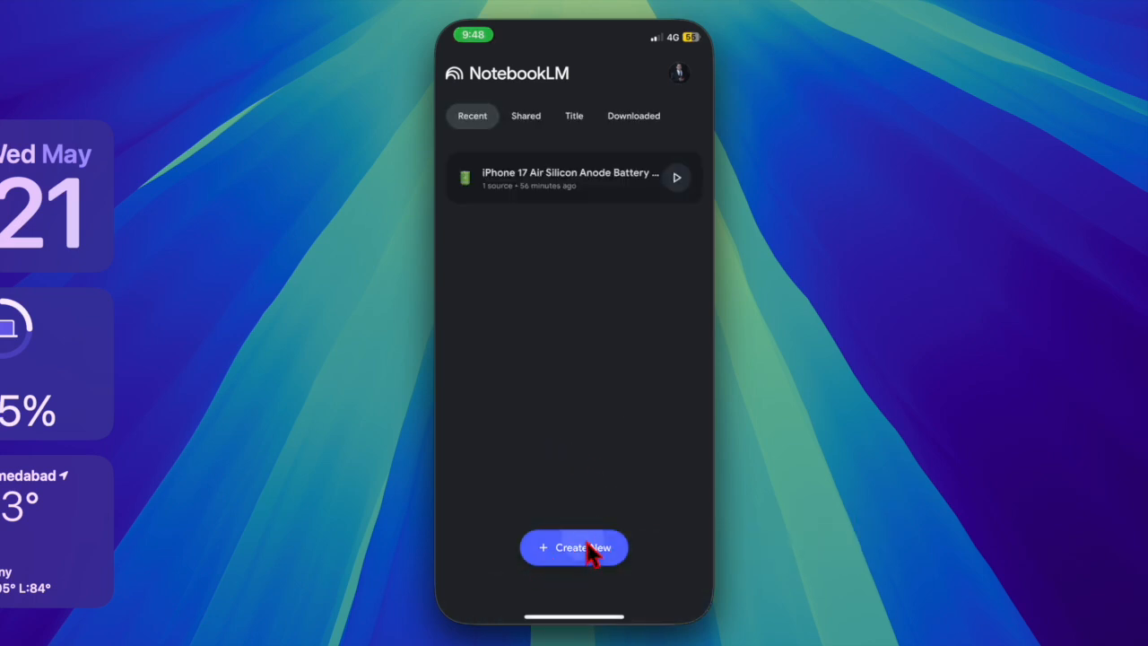
Create a notebook from the NotebookLM mobile app tips article and skim its source text in Chat
{"action": "left_click", "coordinate": [574, 547]}
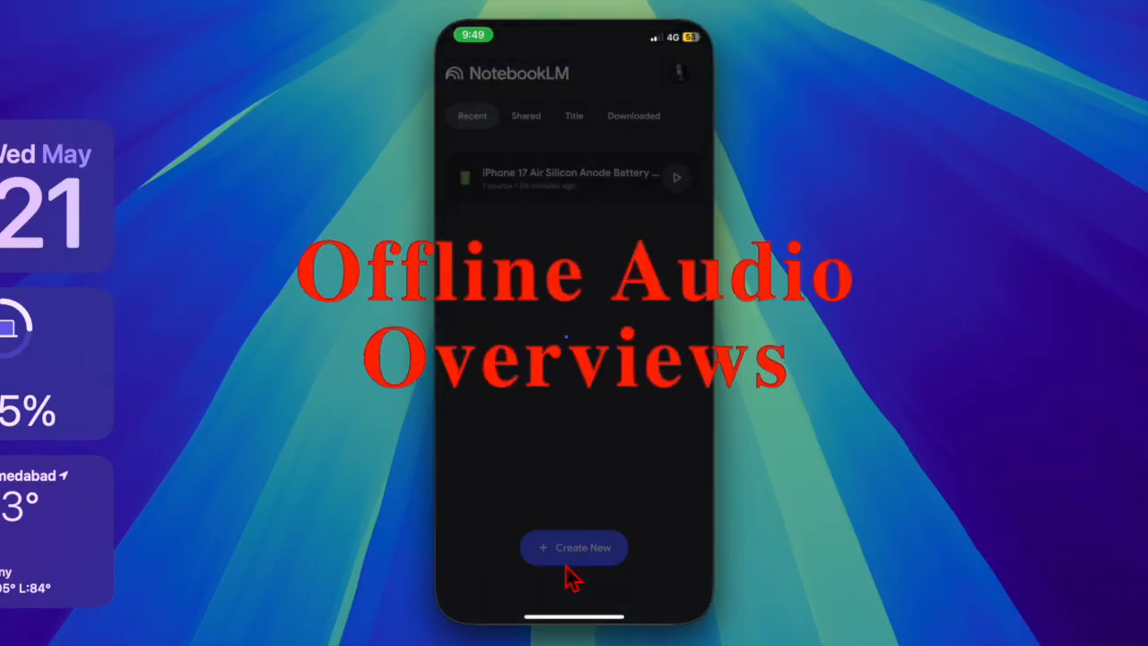
{"action": "left_click", "coordinate": [573, 547]}
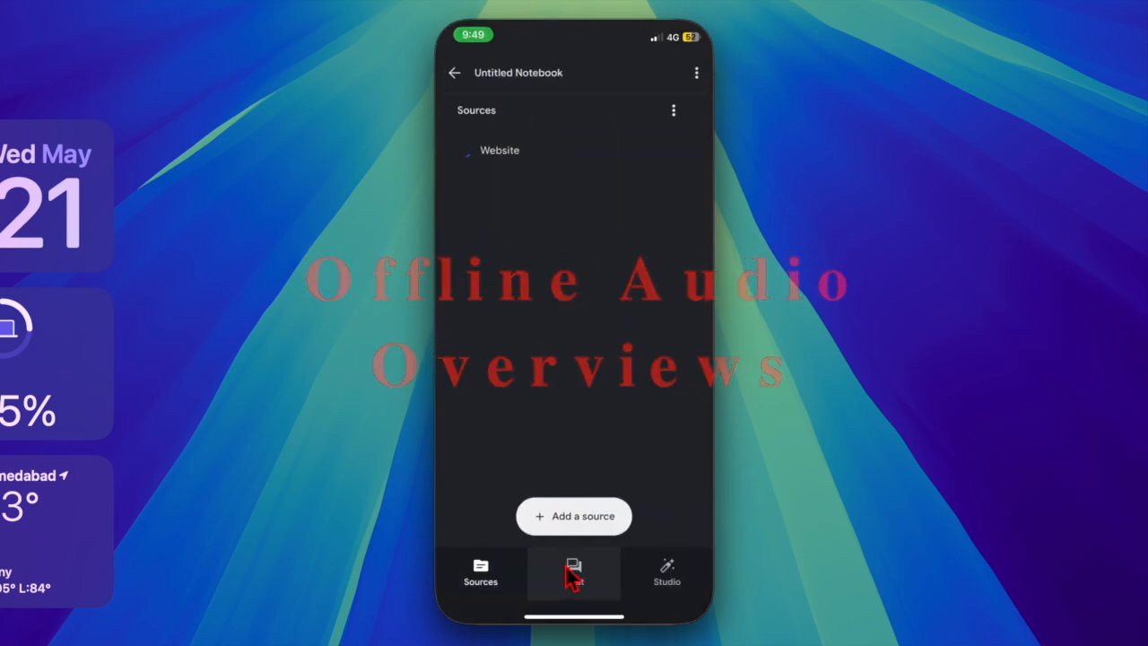
{"action": "left_click", "coordinate": [499, 149]}
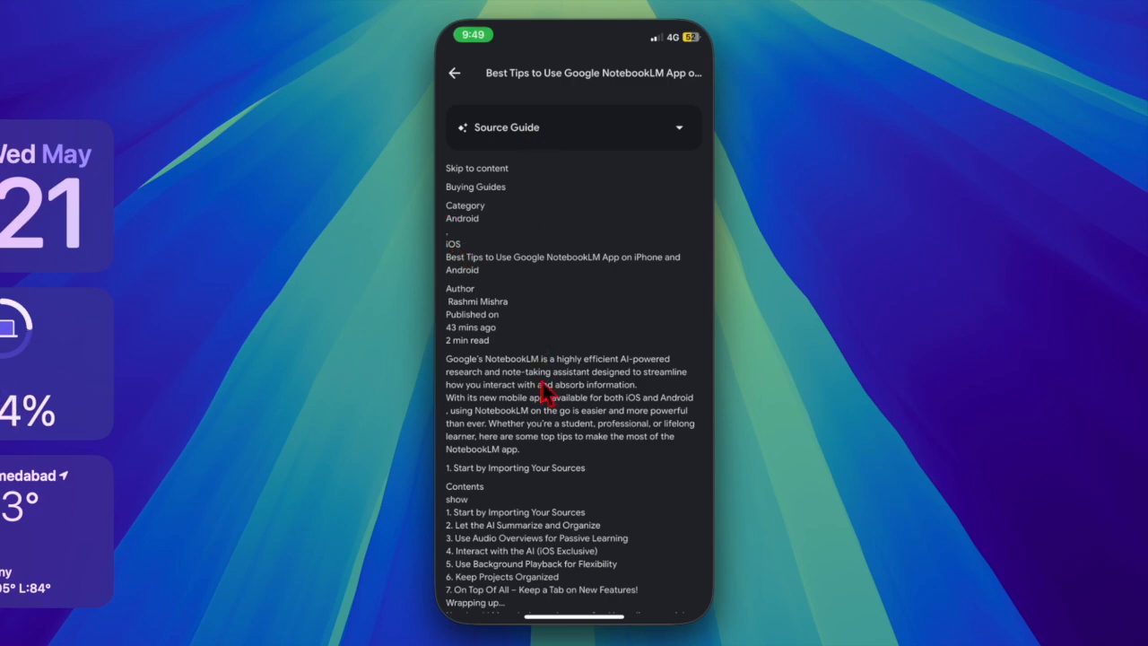
{"action": "scroll", "scroll_direction": "down", "scroll_amount": 3}
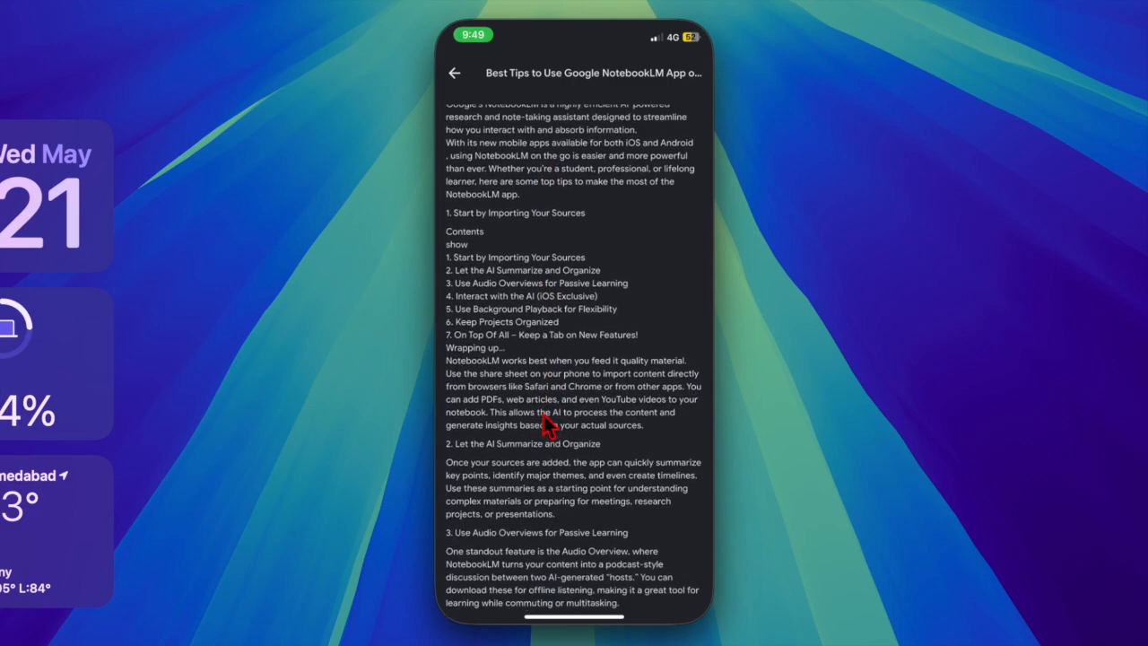
{"action": "left_click", "coordinate": [453, 73]}
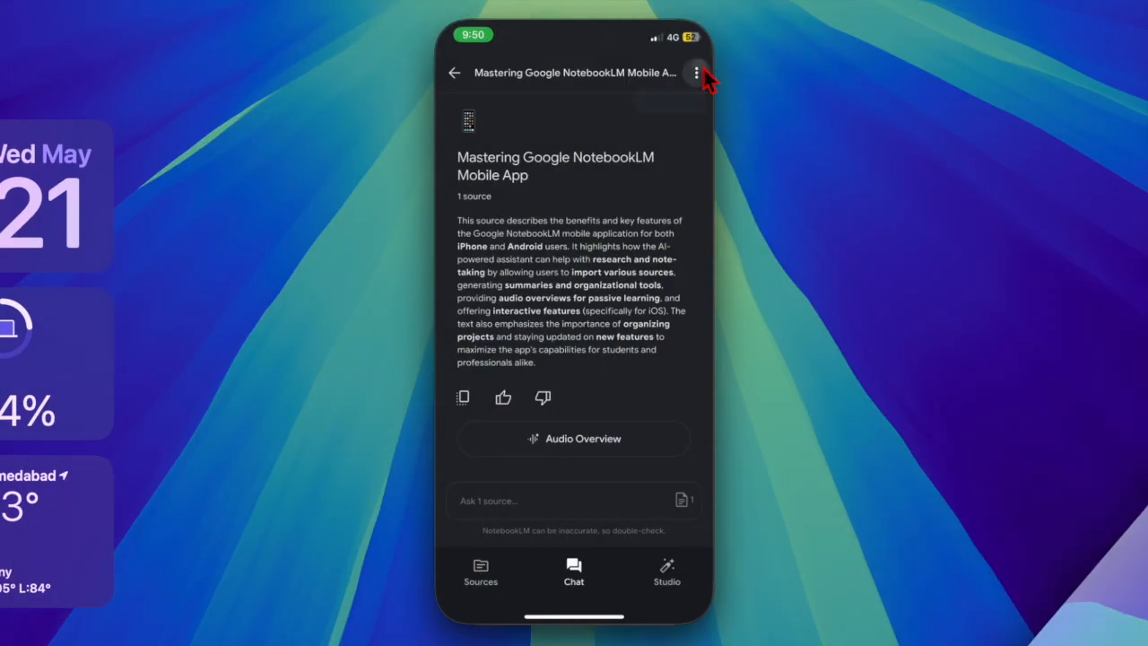
Generate the Audio Overview from the Studio for the Mastering Google NotebookLM Mobile App notebook
{"action": "left_click", "coordinate": [696, 73]}
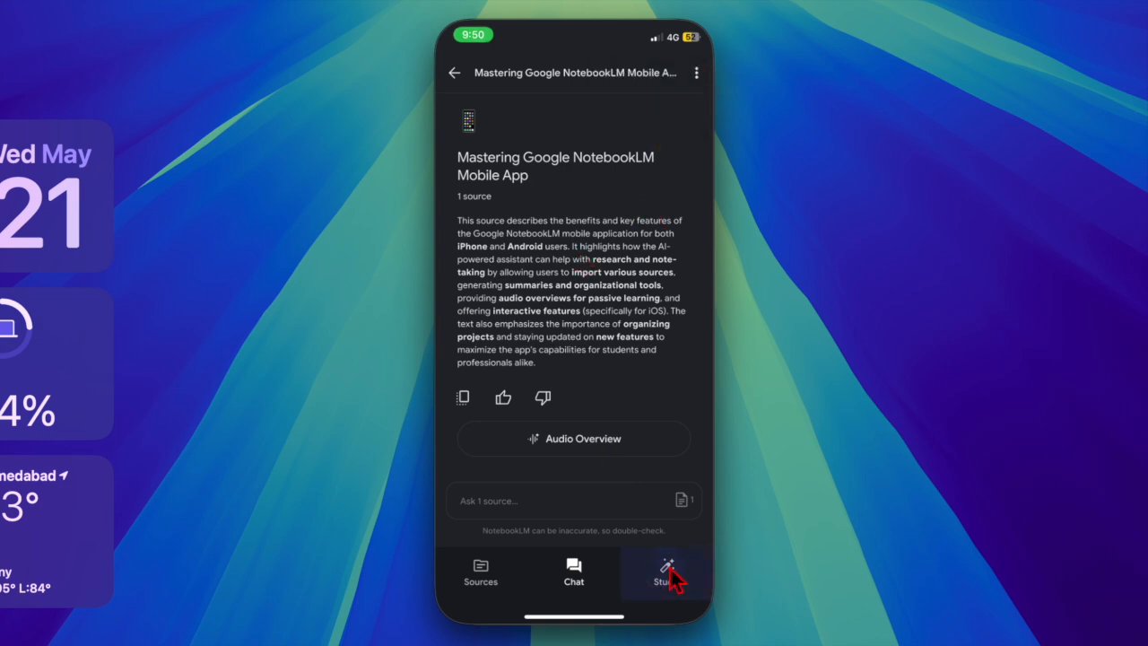
{"action": "left_click", "coordinate": [666, 574]}
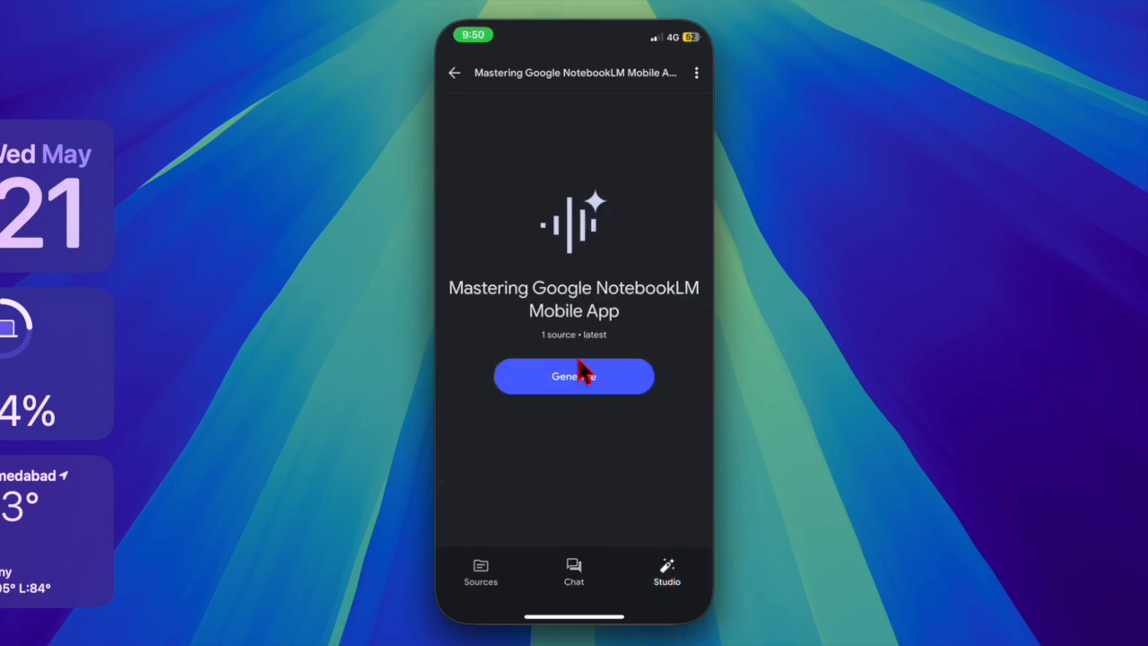
{"action": "left_click", "coordinate": [573, 374]}
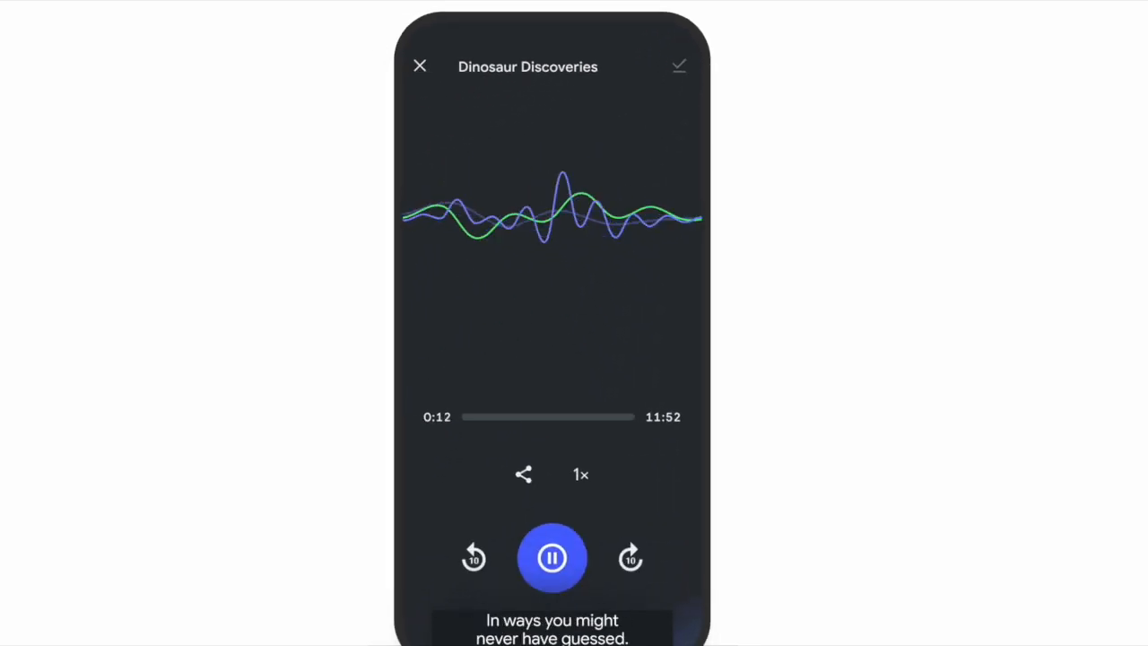
Filter to Downloaded notebooks and play the Dinosaur Discoveries audio overview offline
{"action": "left_click", "coordinate": [418, 66]}
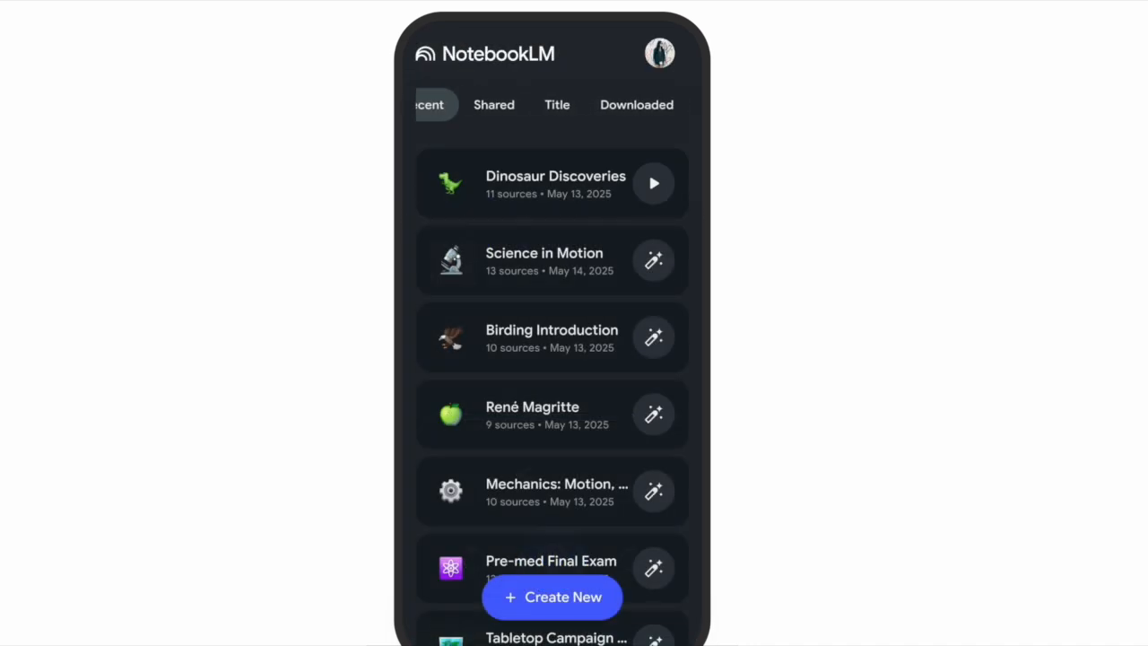
{"action": "left_click", "coordinate": [636, 105]}
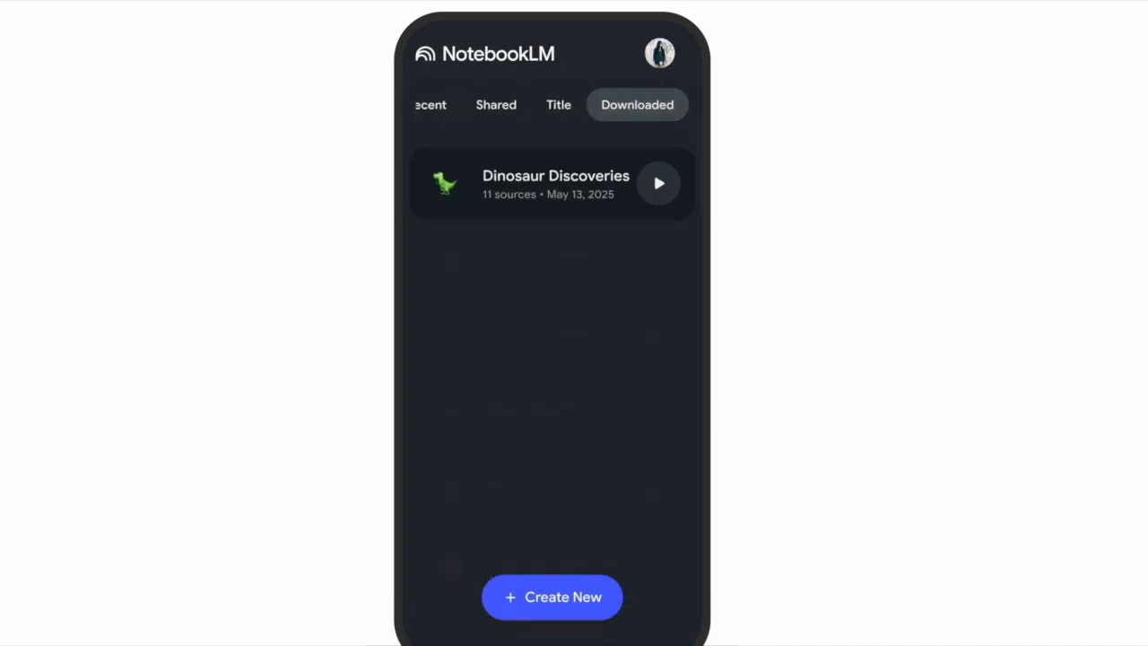
{"action": "left_click", "coordinate": [551, 183]}
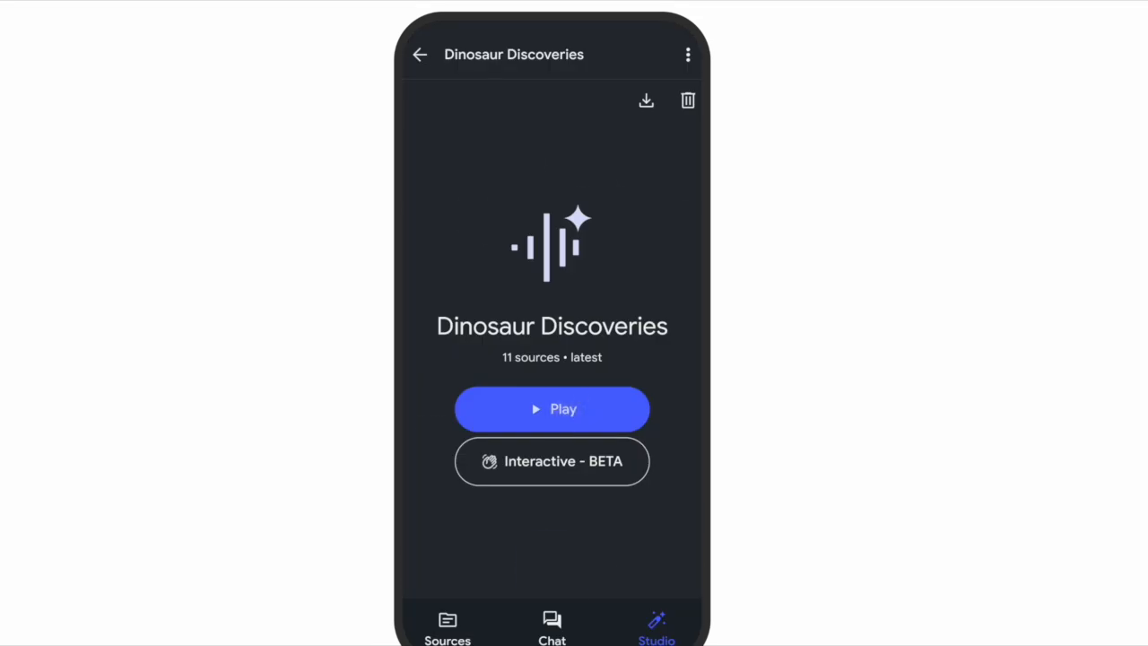
{"action": "left_click", "coordinate": [552, 409]}
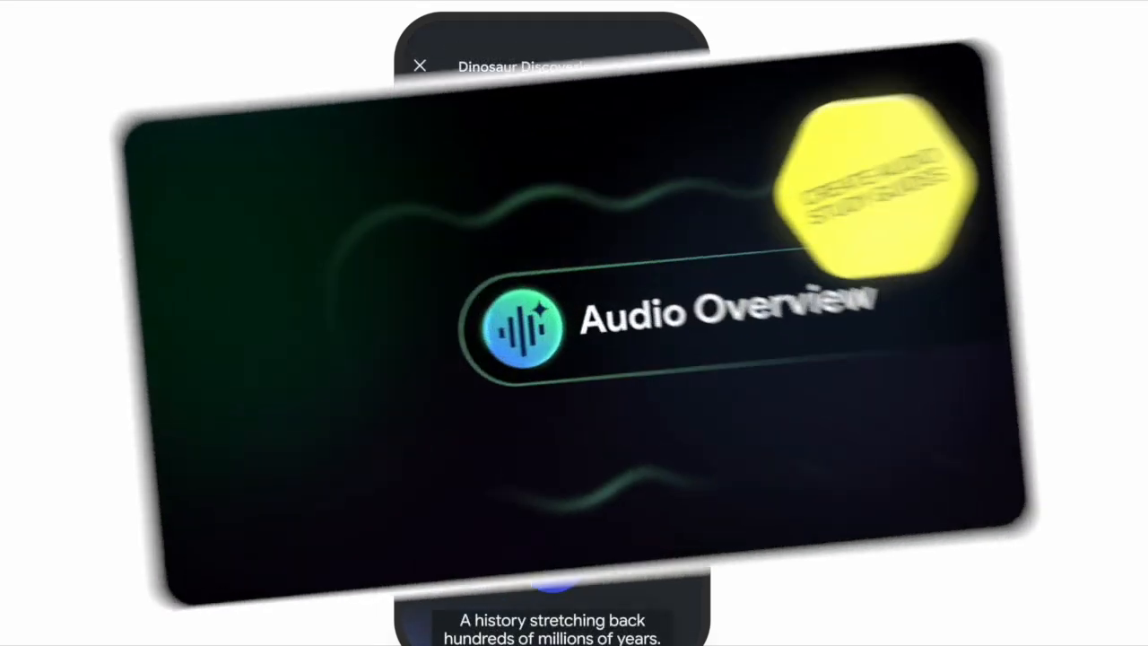